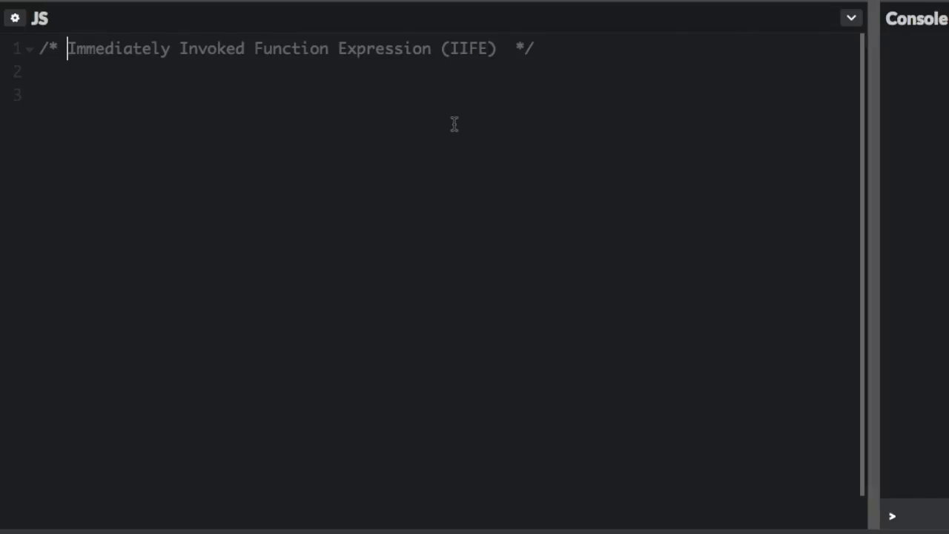
- Write an anonymous IIFE logging "My favorite number is 3" under the IIFE comment
{"action": "double_click", "coordinate": [467, 48]}
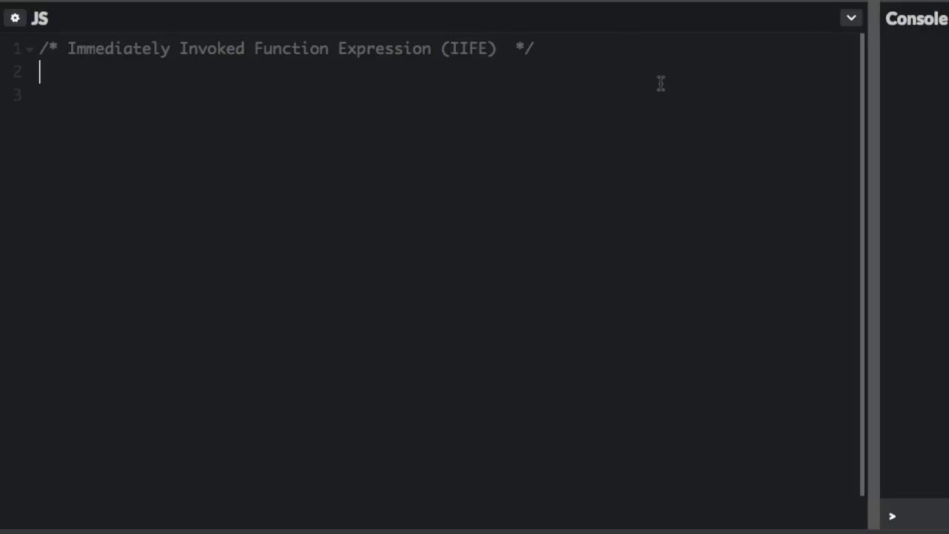
{"action": "key", "text": "enter"}
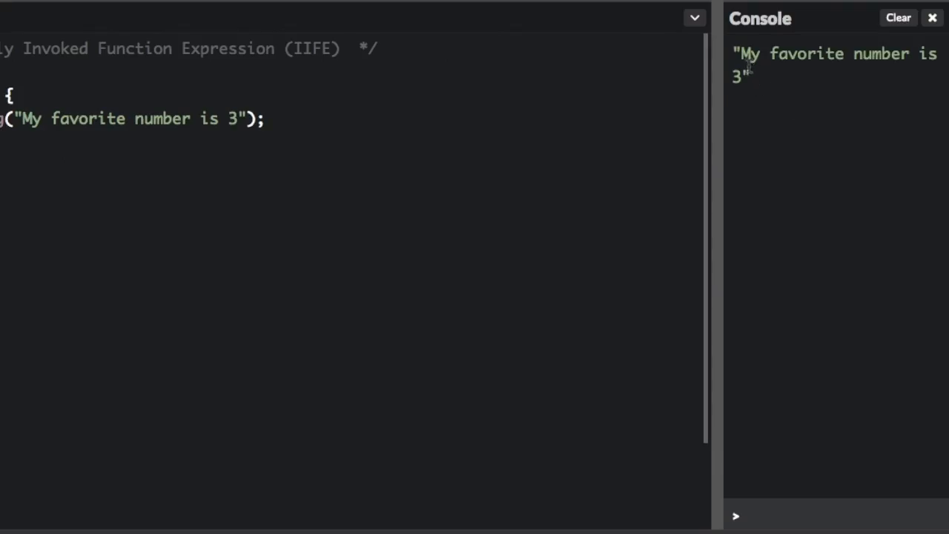
{"action": "mouse_move", "coordinate": [227, 142]}
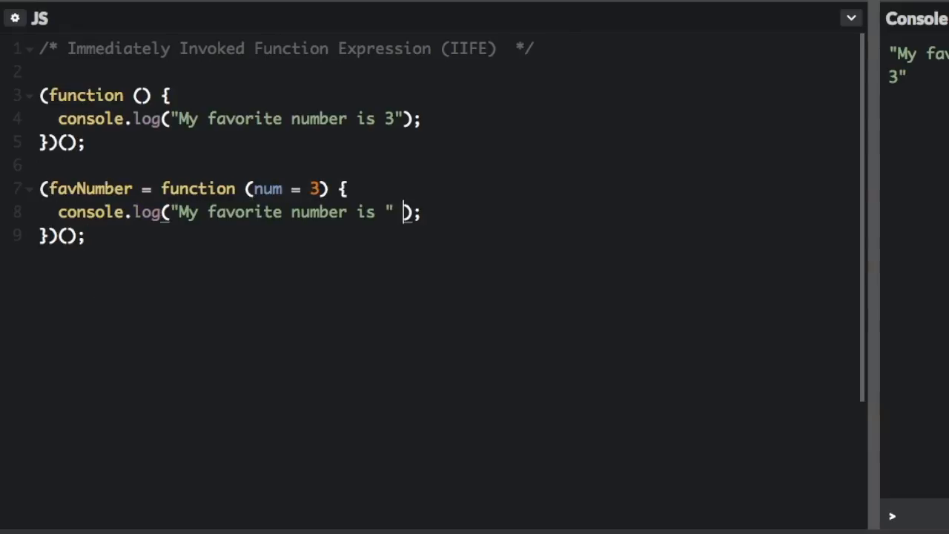
- Add the favNumber IIFE with num defaulting to 3, concatenating num into the message
{"action": "type", "text": "+ num"}
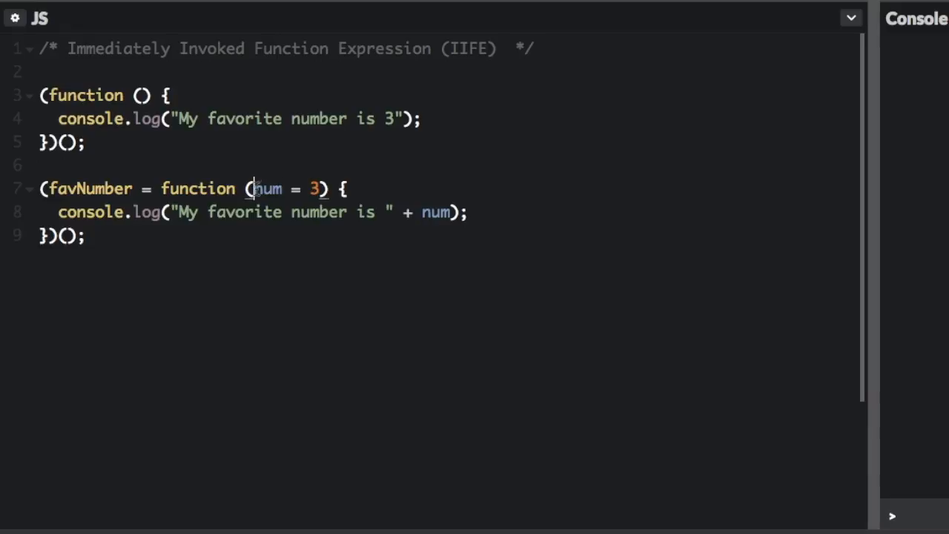
{"action": "left_click_drag", "start_coordinate": [249, 188], "coordinate": [315, 189]}
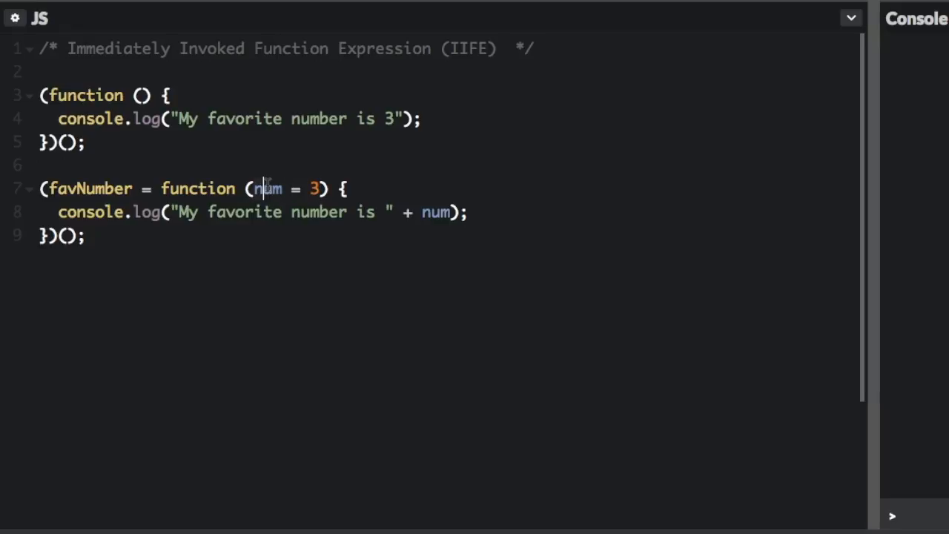
{"action": "double_click", "coordinate": [267, 188]}
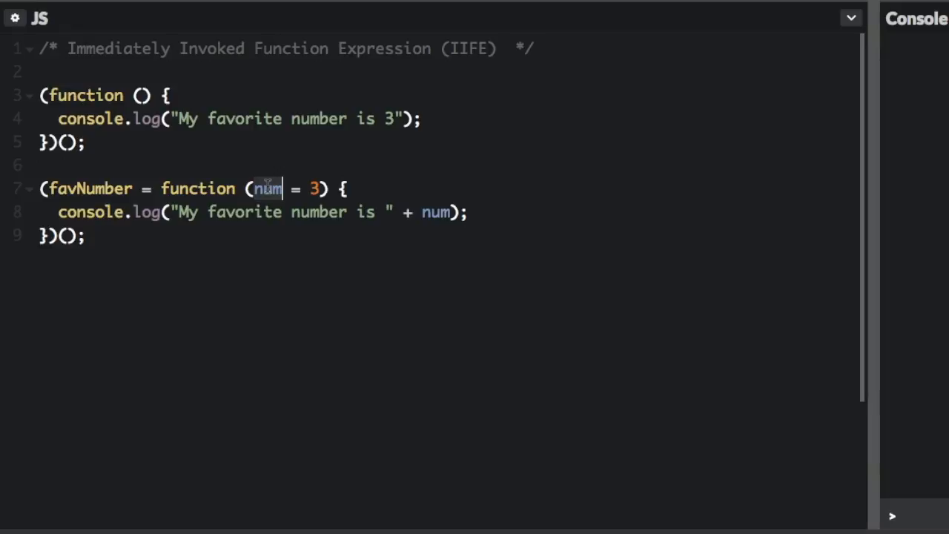
{"action": "mouse_move", "coordinate": [448, 228]}
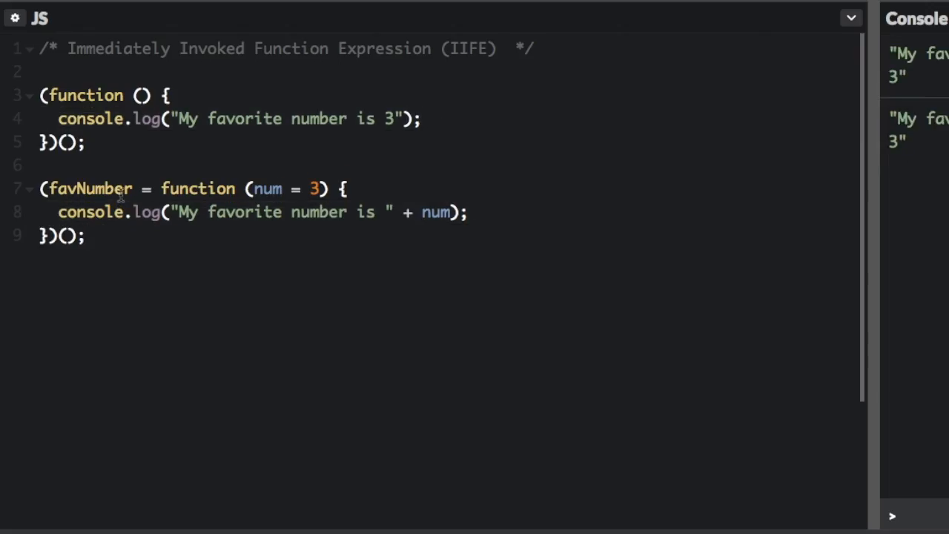
- Call favNumber(5) on line 11 so the console logs a favorite number of 5
{"action": "type", "text": "favNumber(5);"}
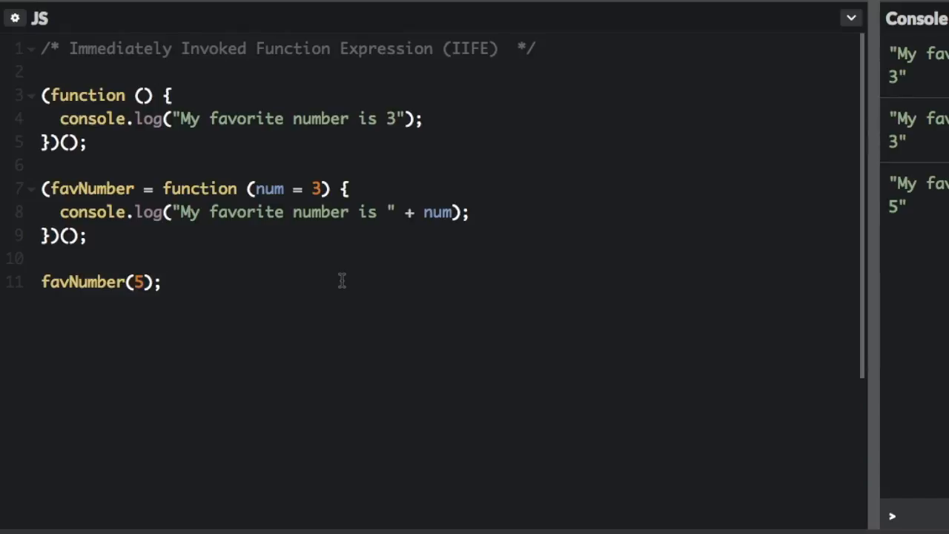
{"action": "mouse_move", "coordinate": [363, 260]}
{"action": "type", "text": "(function() {"}
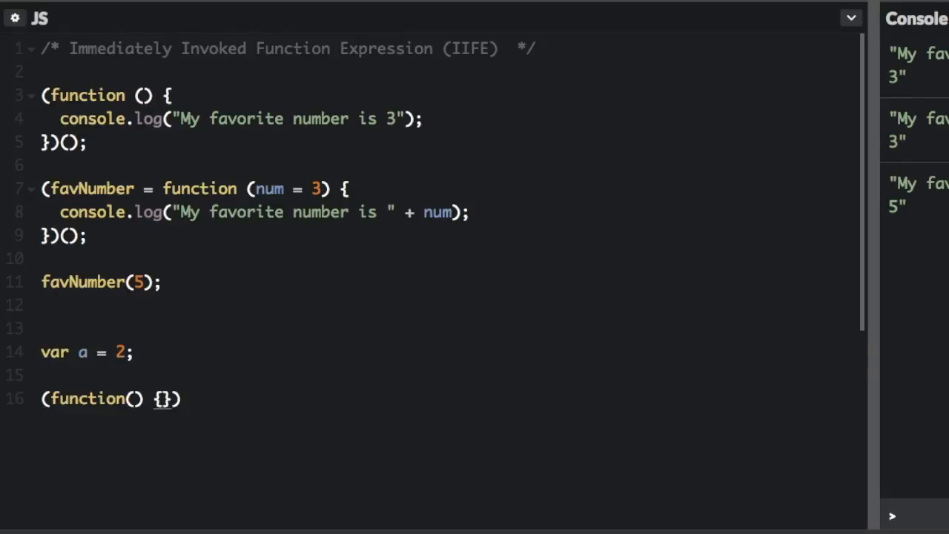
- Write var a = 2 and an IIFE declaring var a = 3, logging 3 inside and 2 outside
{"action": "type", "text": "var a = 3;"}
{"action": "type", "text": "console.log(a);"}
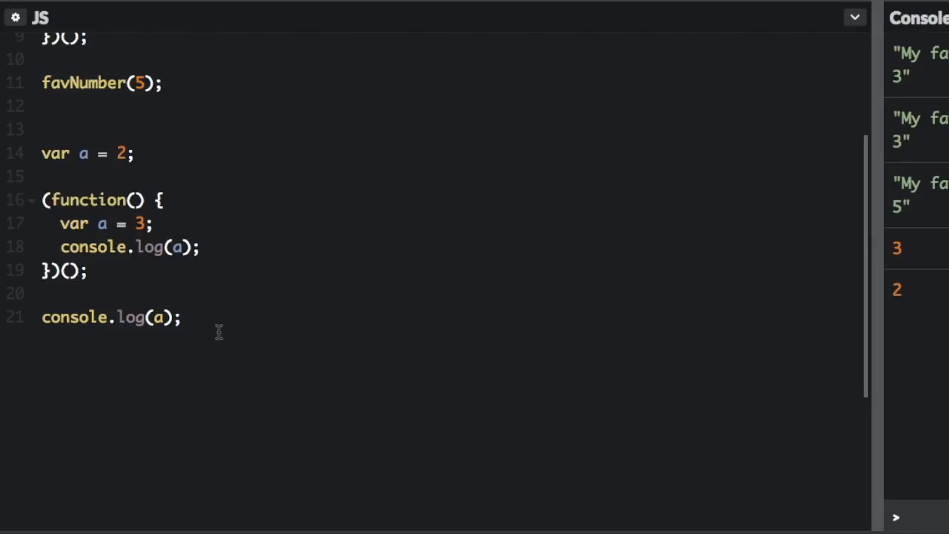
{"action": "left_click", "coordinate": [180, 317]}
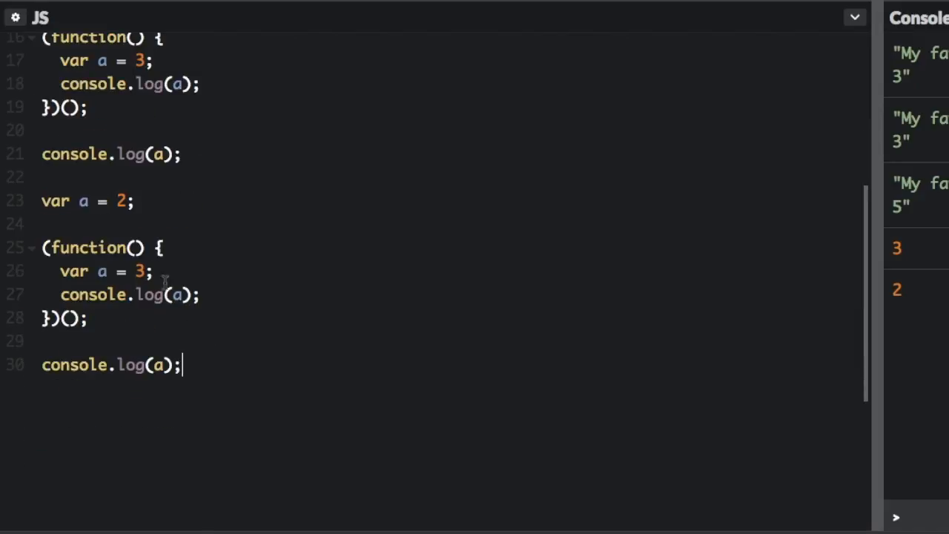
- Rename the copied block's variable to b and change both declarations to let
{"action": "type", "text": "b"}
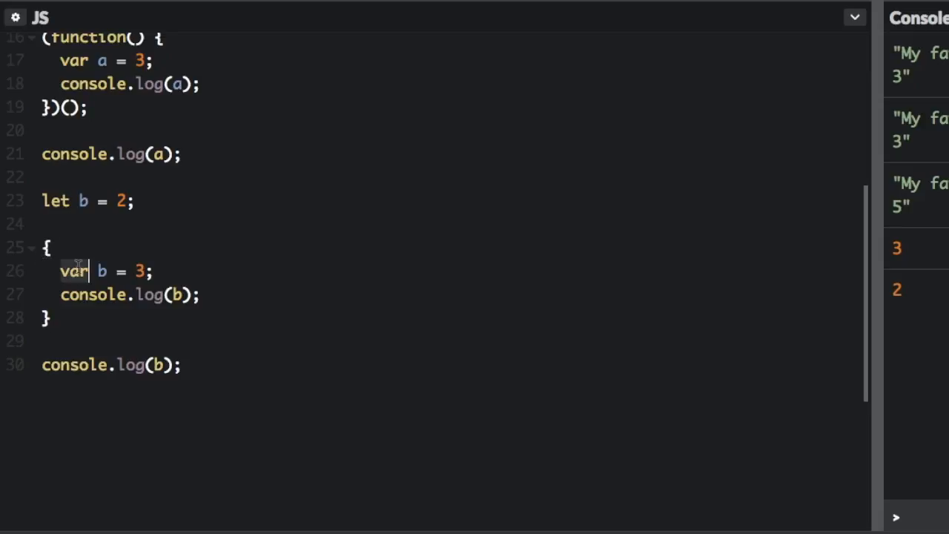
{"action": "type", "text": "let"}
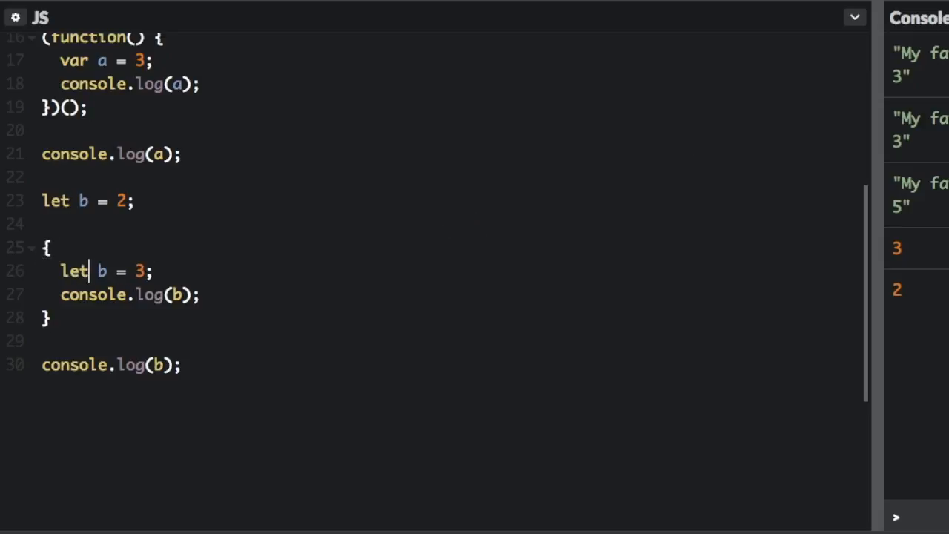